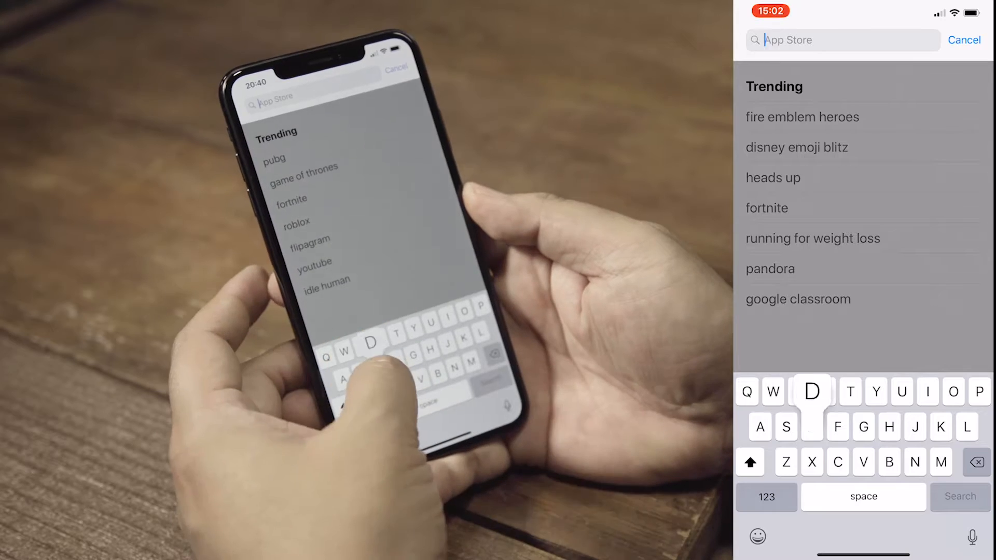
# - Search the App Store for 'Dacti' and start downloading the d'Action 360 S app
pyautogui.write('Dacti')
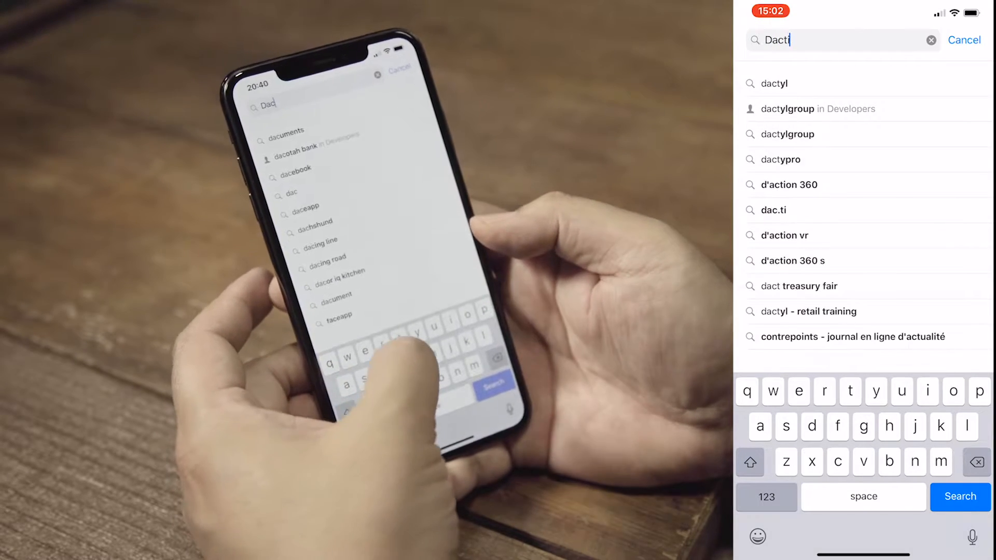
pyautogui.click(789, 184)
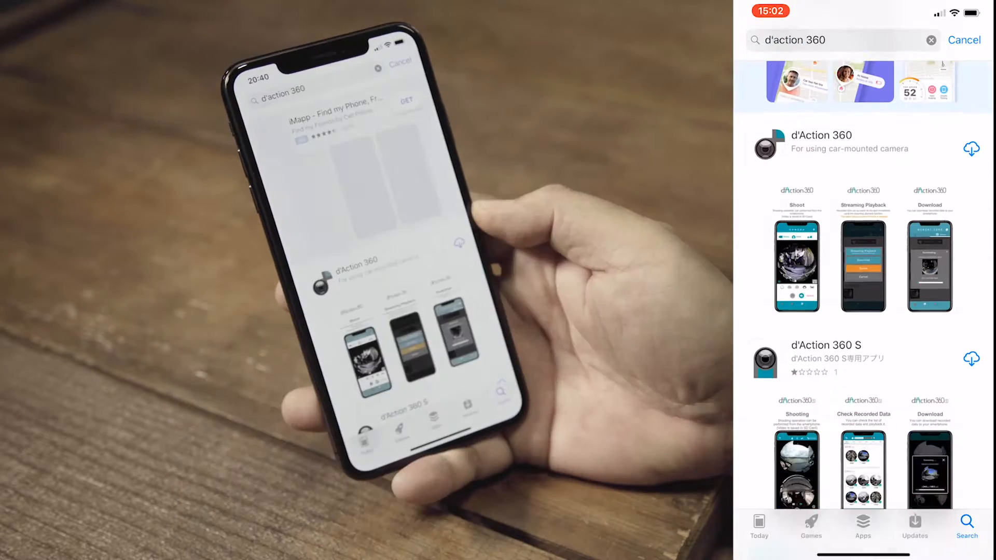
pyautogui.scroll(-3)
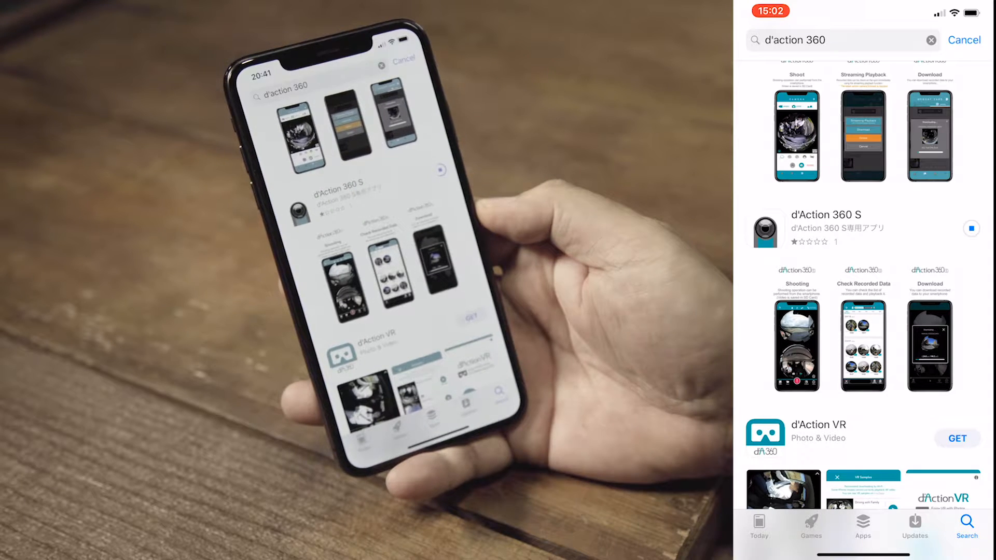
pyautogui.click(958, 228)
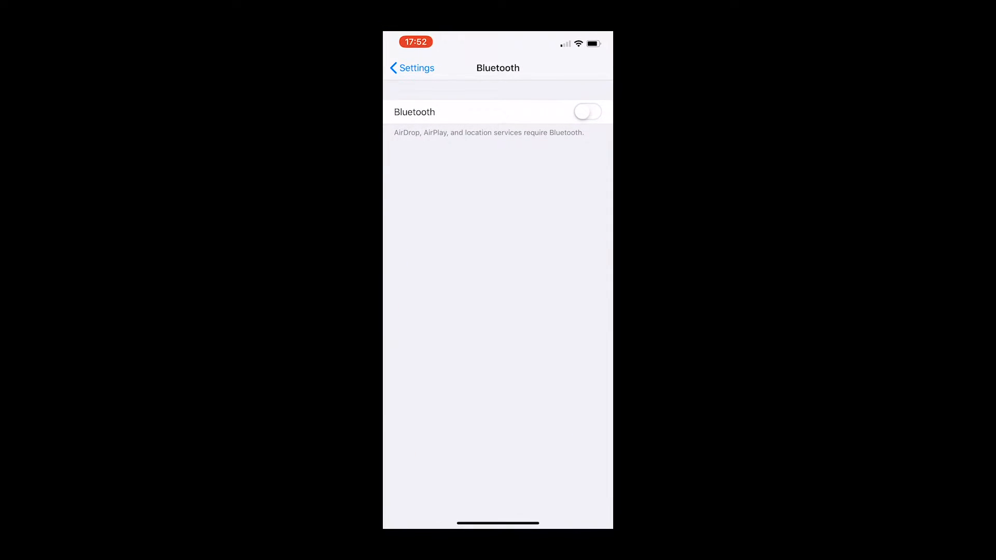
pyautogui.click(412, 68)
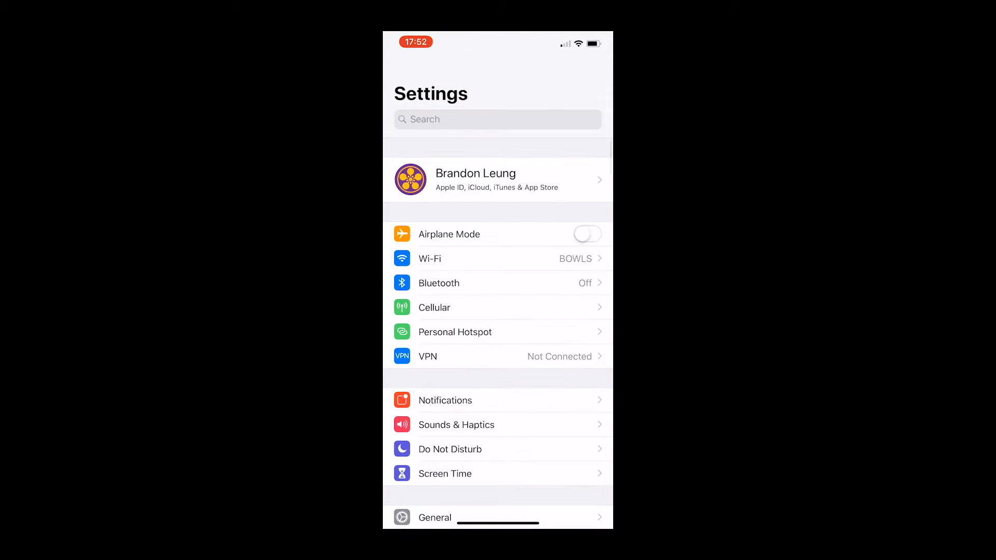
pyautogui.click(430, 258)
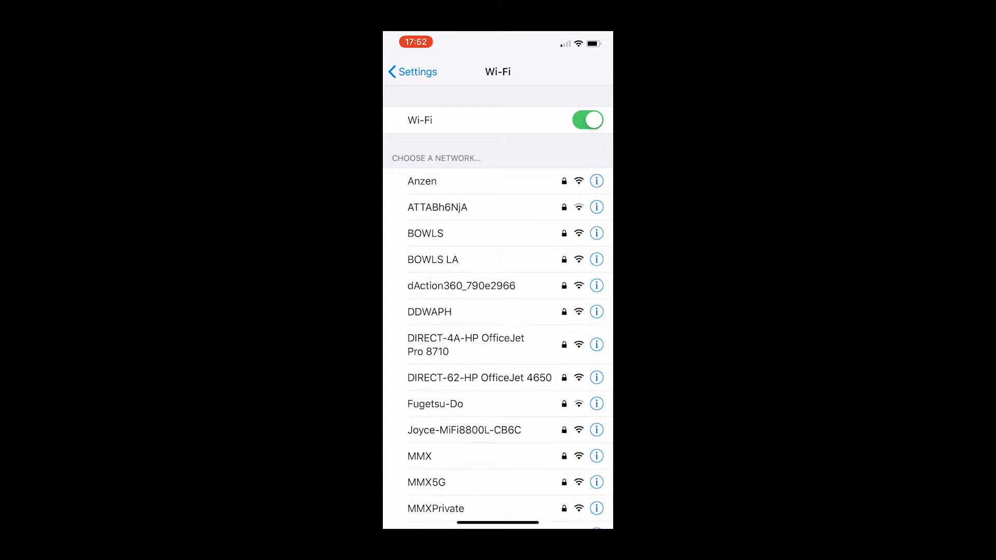
pyautogui.click(461, 285)
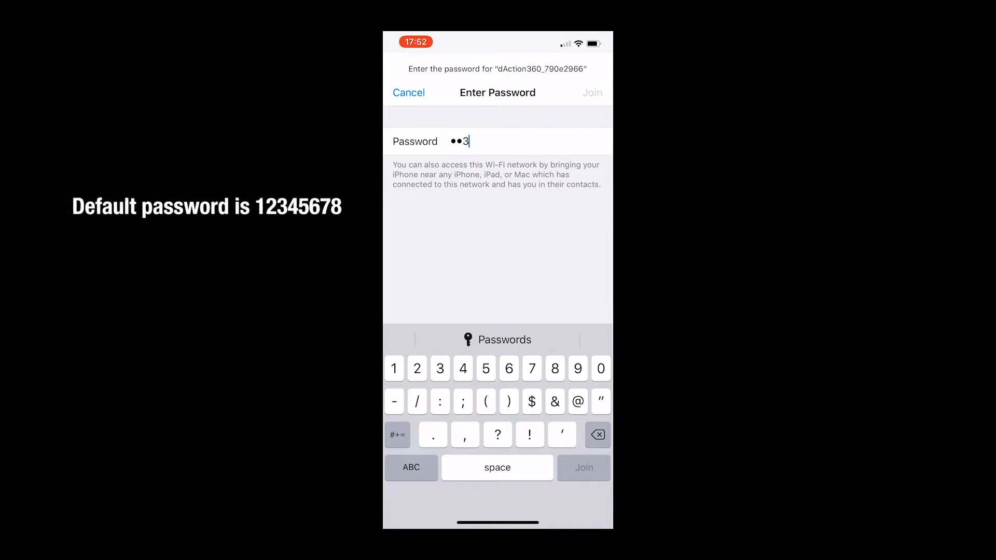
pyautogui.click(532, 369)
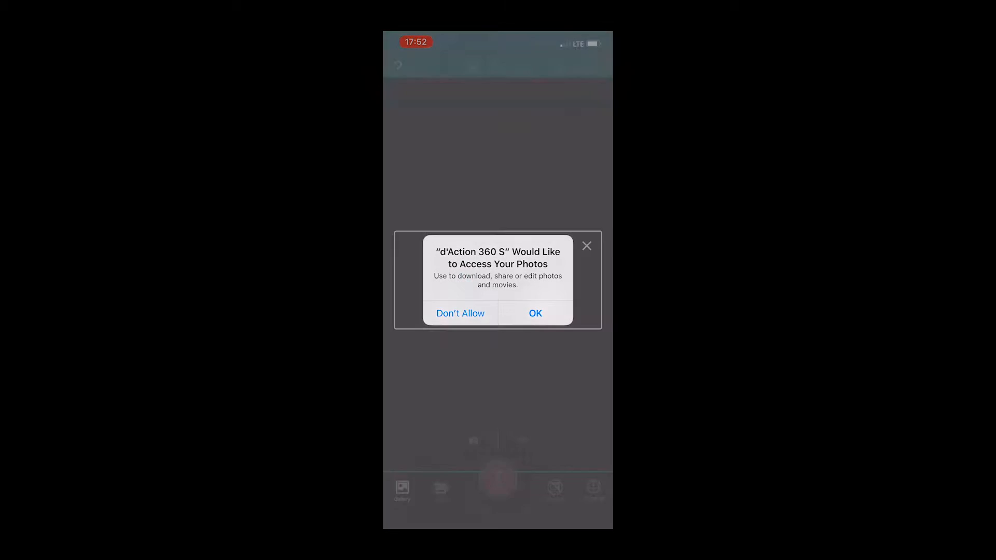
# - Allow photo access, save America as the region and dismiss the Bluetooth notice
pyautogui.click(535, 313)
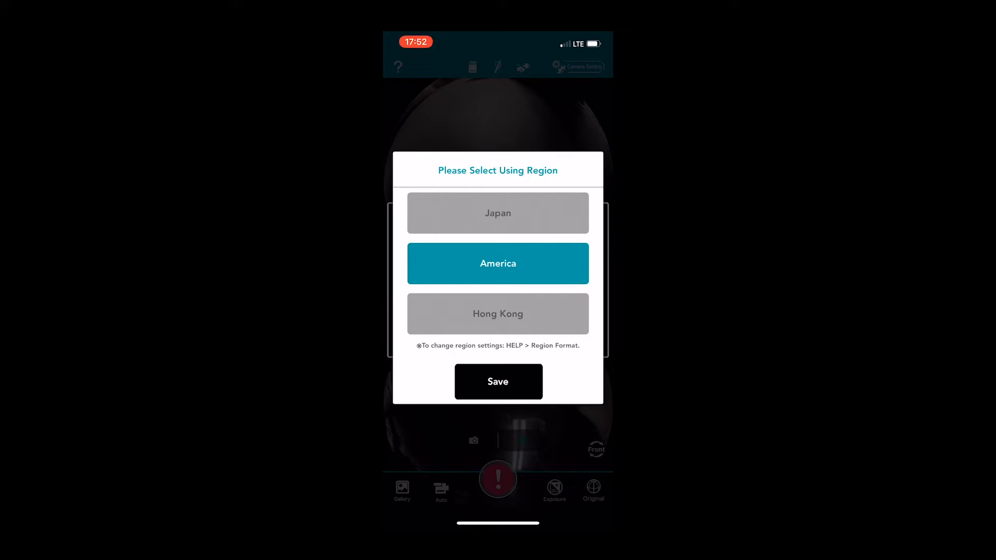
pyautogui.click(498, 381)
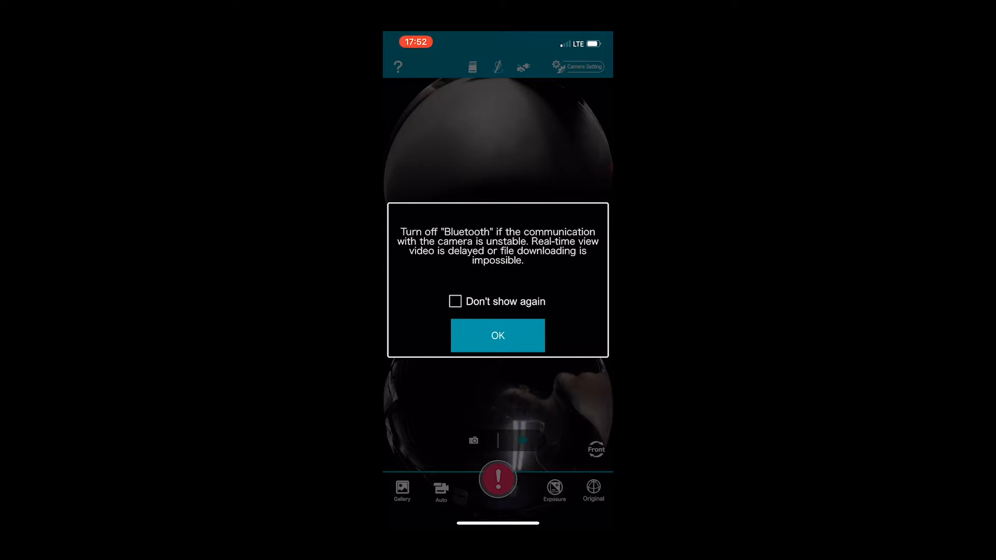
pyautogui.click(497, 335)
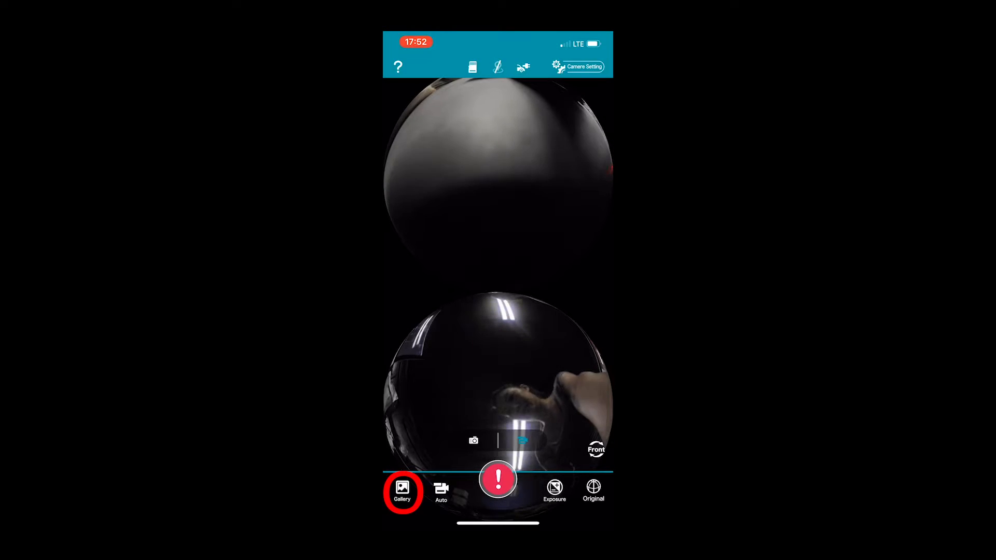
# - Enter the Gallery of recorded files, accepting the recording-stopped warning
pyautogui.click(402, 489)
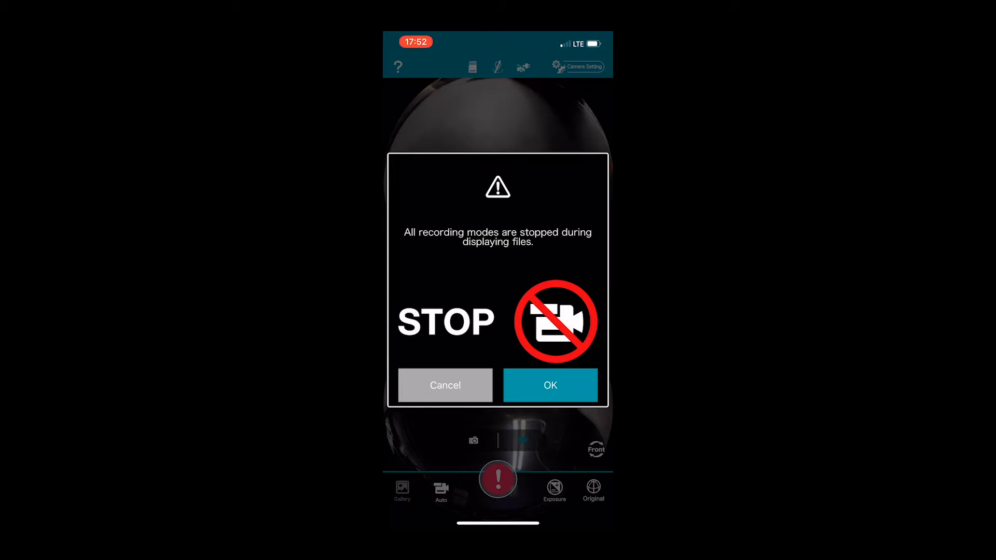
pyautogui.click(550, 385)
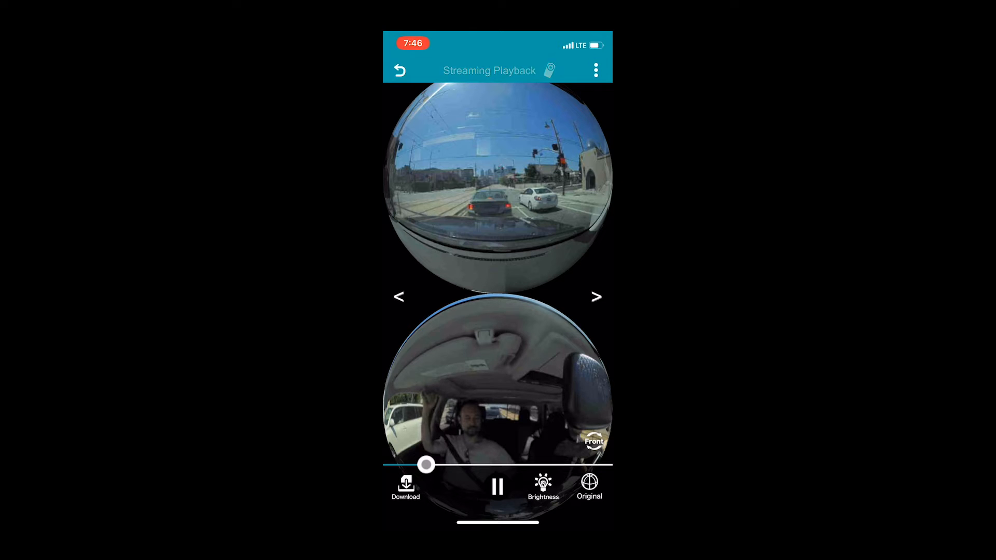
# - Download the playing dashcam clip for high-resolution viewing
pyautogui.click(406, 485)
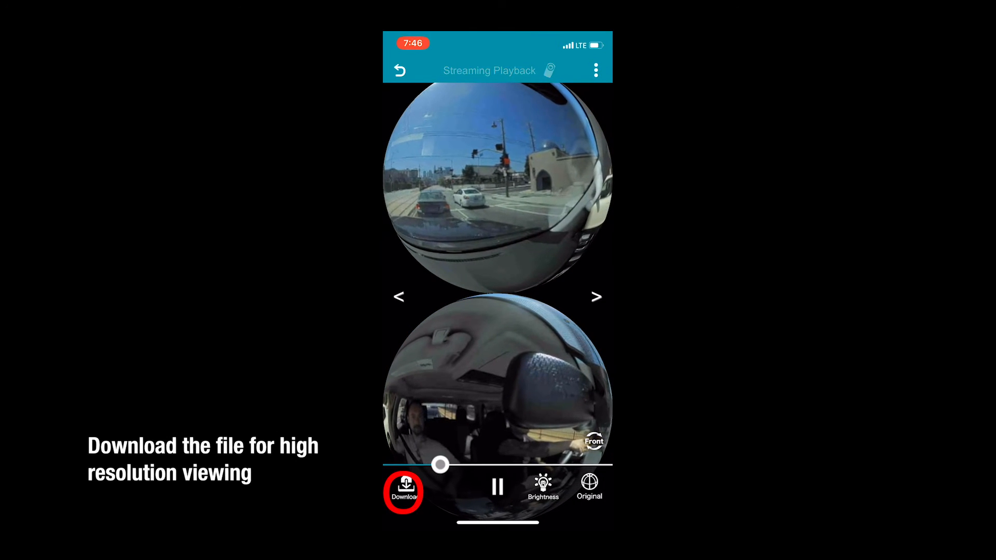